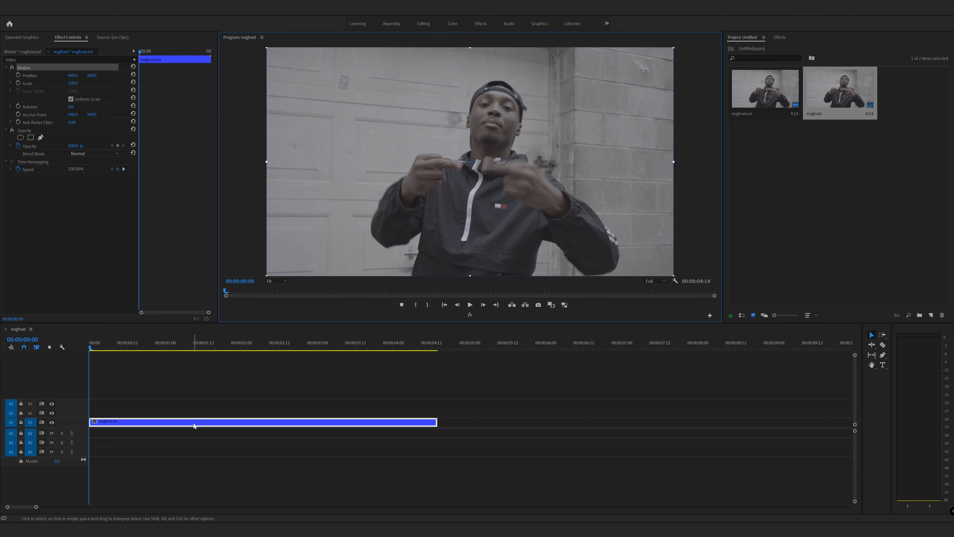
Bring up the clip's context menu to replace it with an After Effects composition
right_click(194, 424)
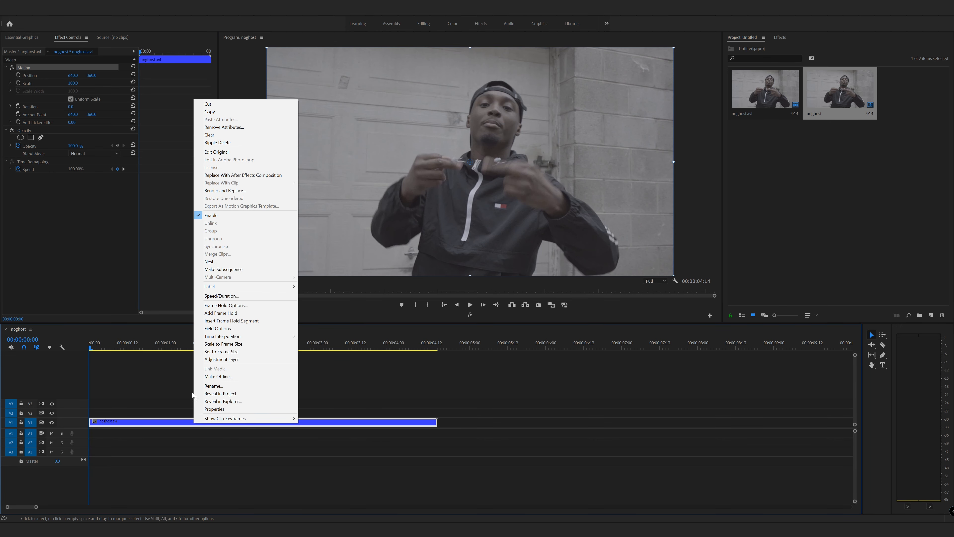
mouse_move(244, 175)
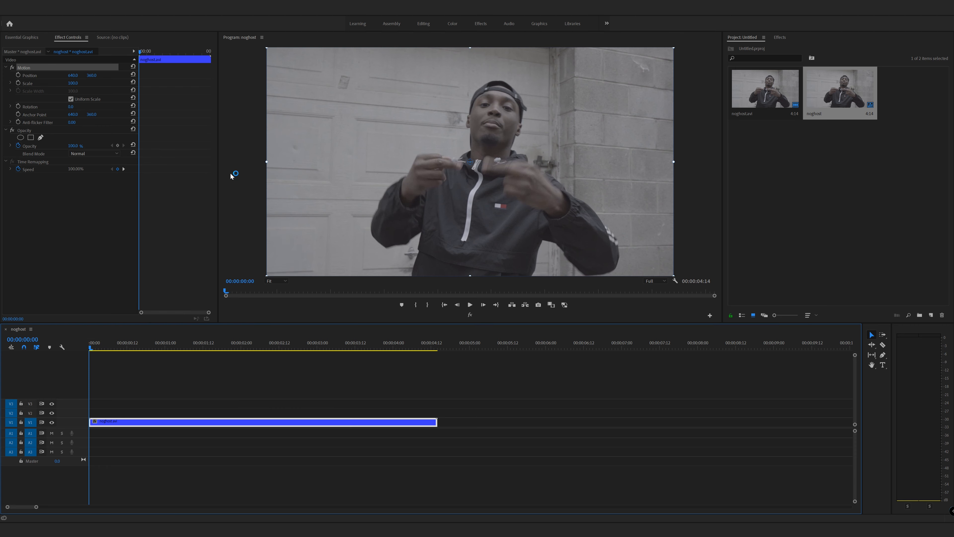
mouse_move(231, 176)
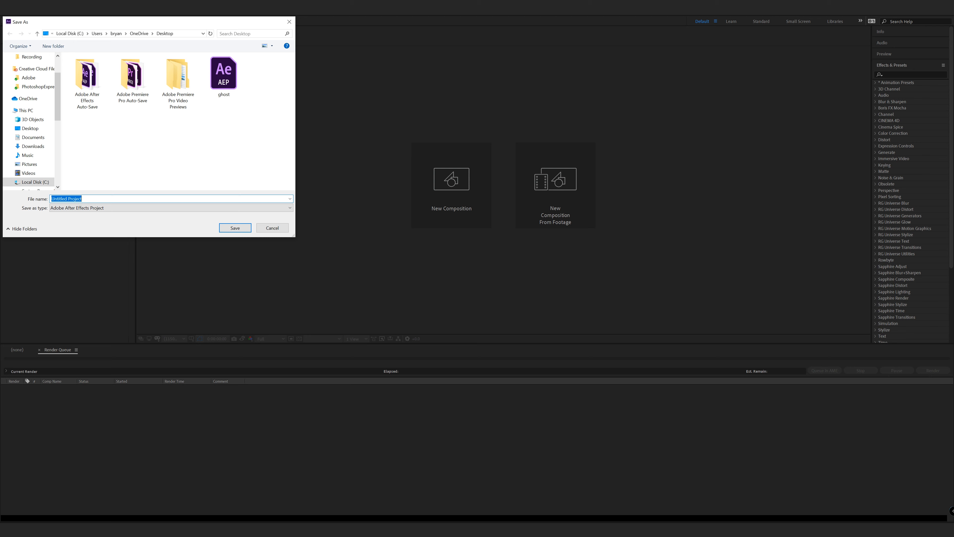
Save the new After Effects project as 'ghost' on the Desktop
type("ghost")
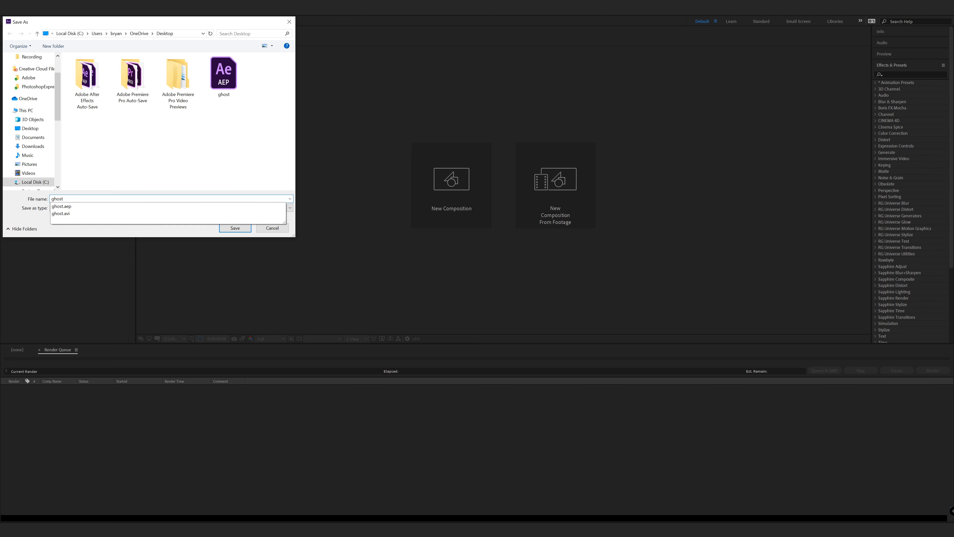
left_click(234, 227)
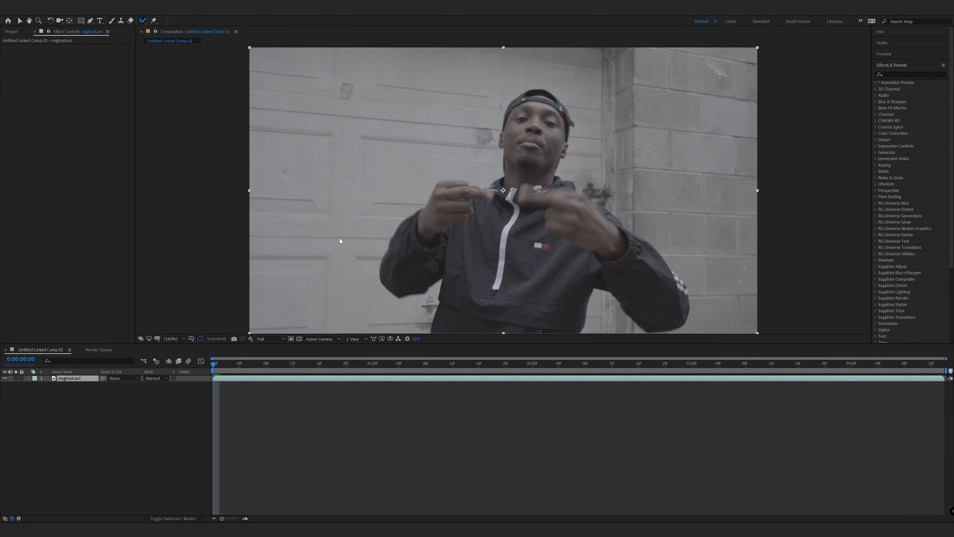
mouse_move(491, 190)
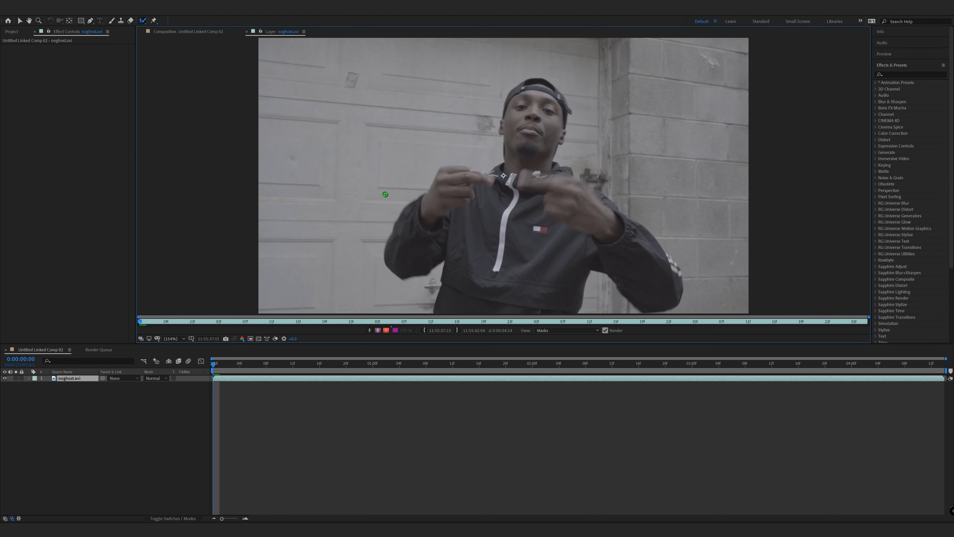
mouse_move(559, 320)
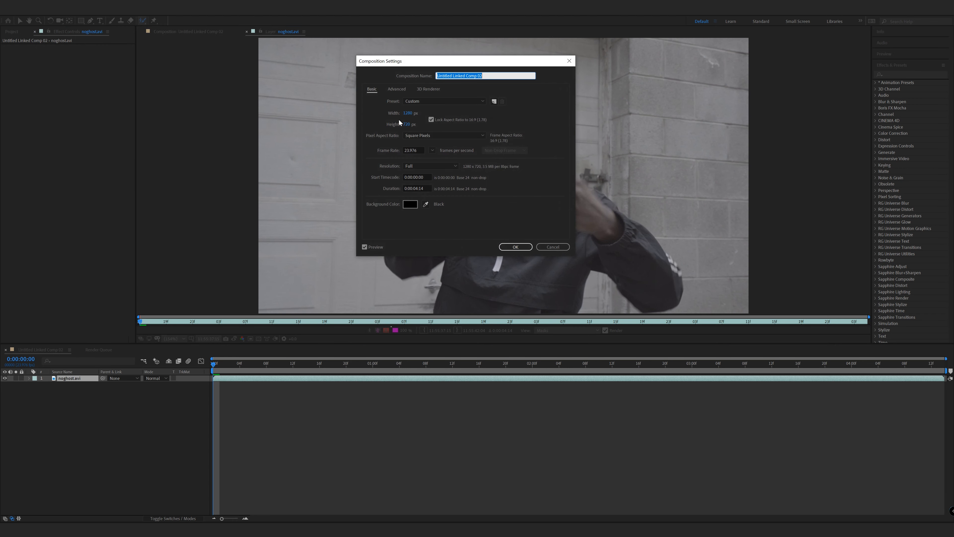
mouse_move(398, 320)
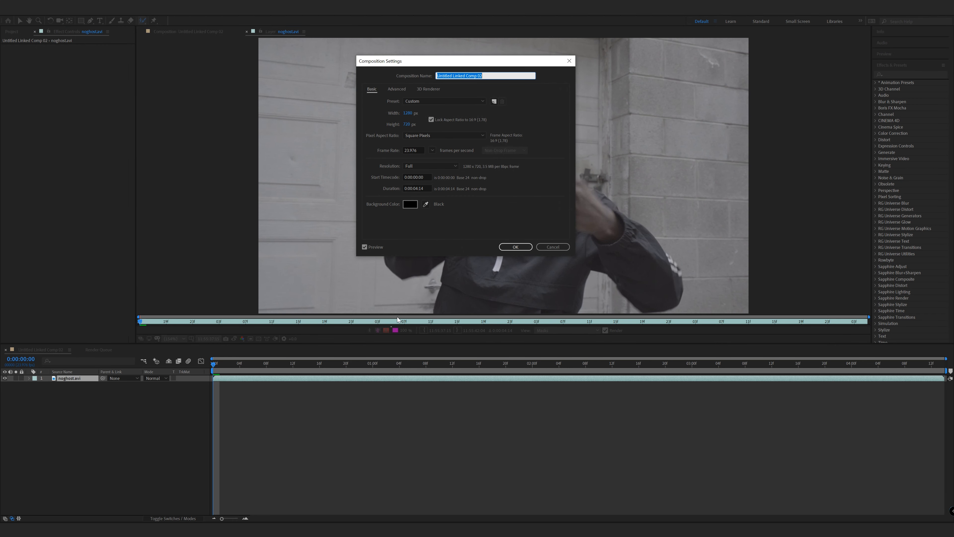
Accept the 1280×720, 23.976 fps composition settings unchanged
left_click(515, 246)
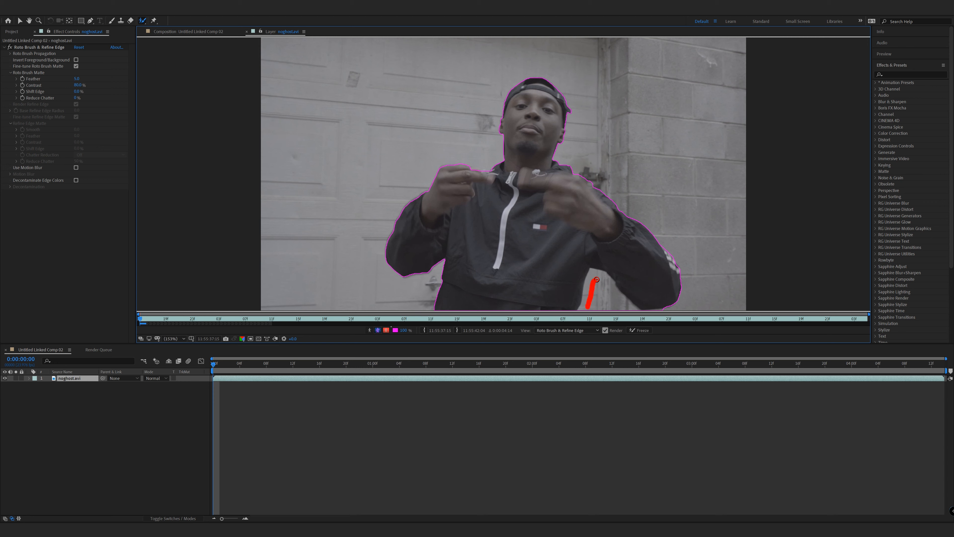
Step forward through the Preview panel to propagate the Roto Brush matte across the clip
left_click(884, 54)
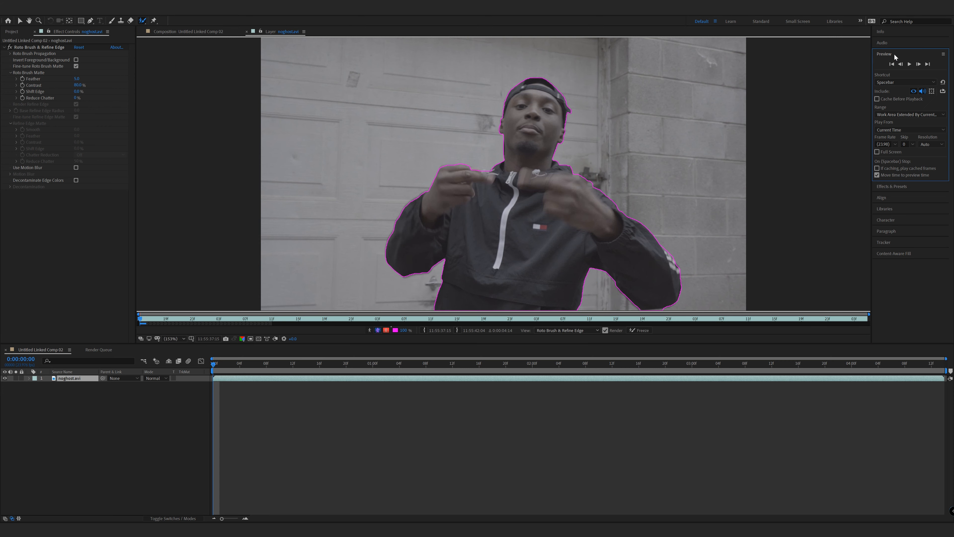
mouse_move(921, 67)
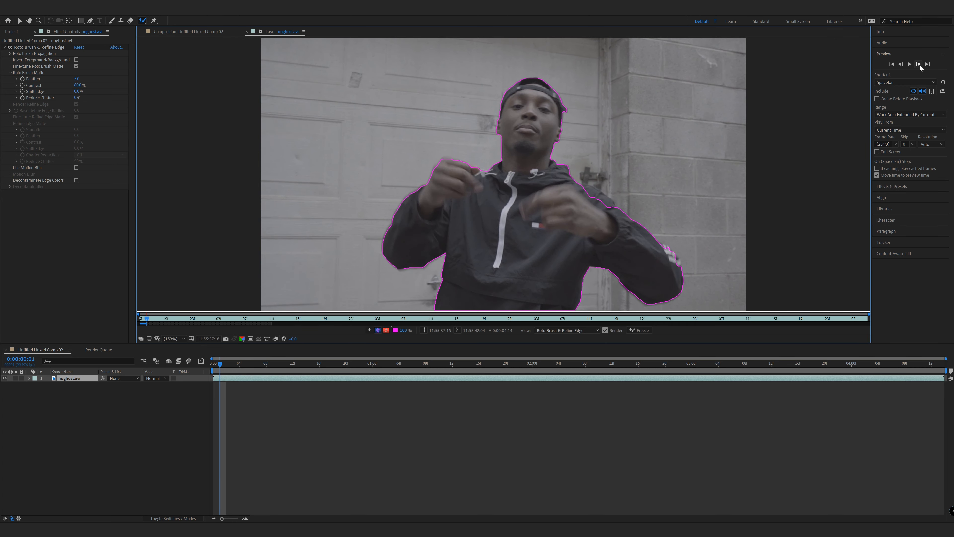
left_click(920, 63)
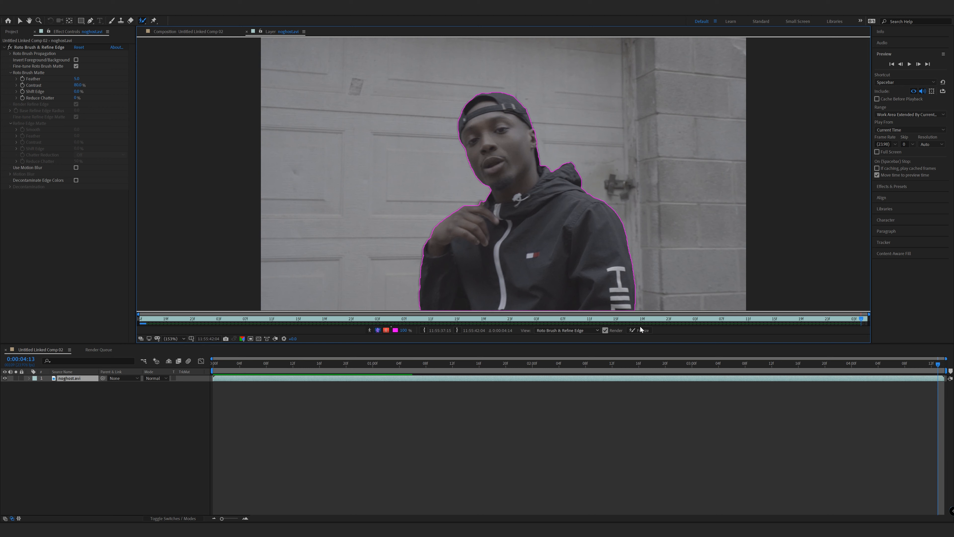
Freeze the propagated roto matte and return to the composition with the man cut out on black
left_click(640, 330)
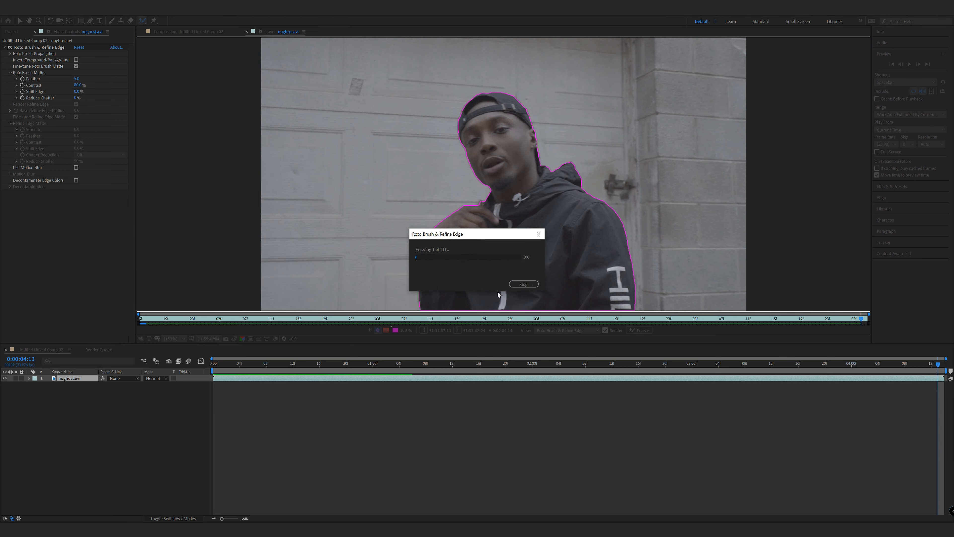
mouse_move(444, 254)
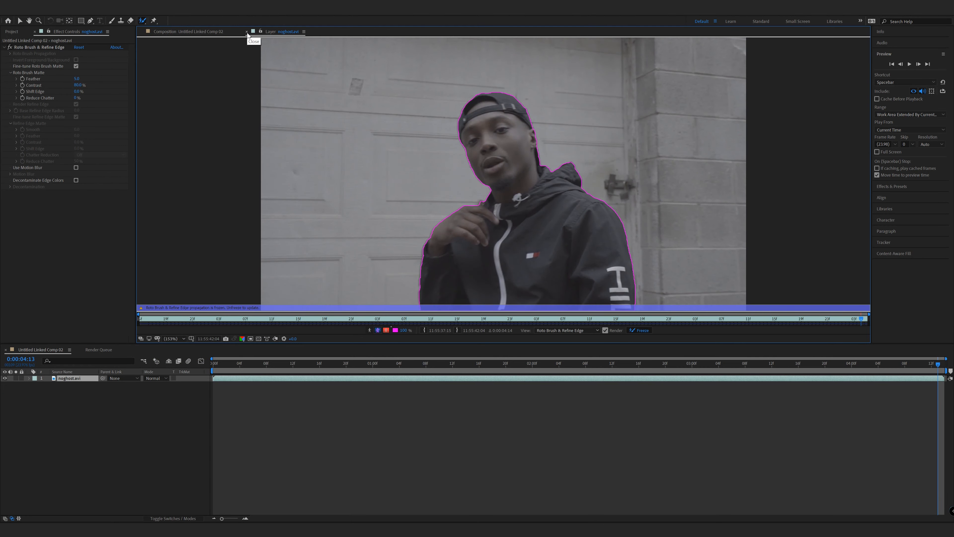
left_click(245, 31)
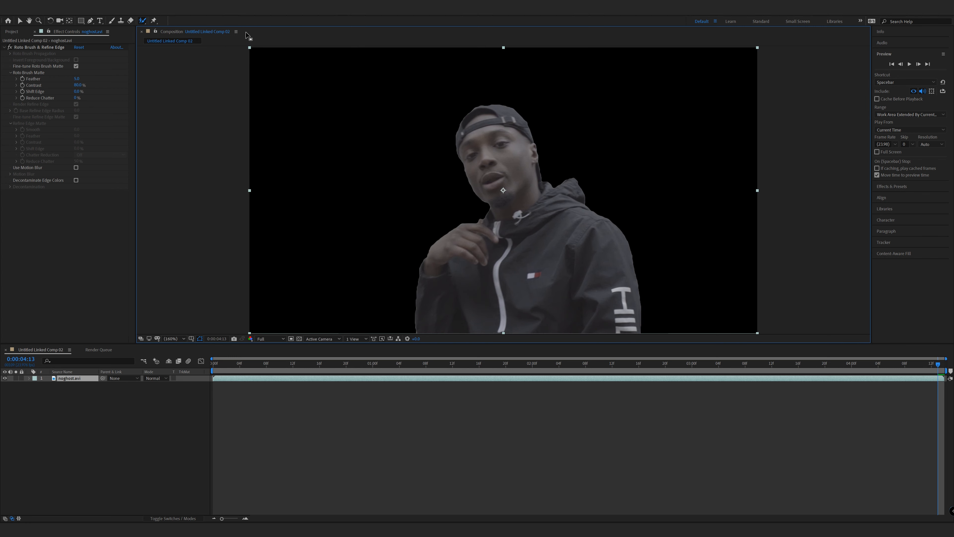
mouse_move(353, 247)
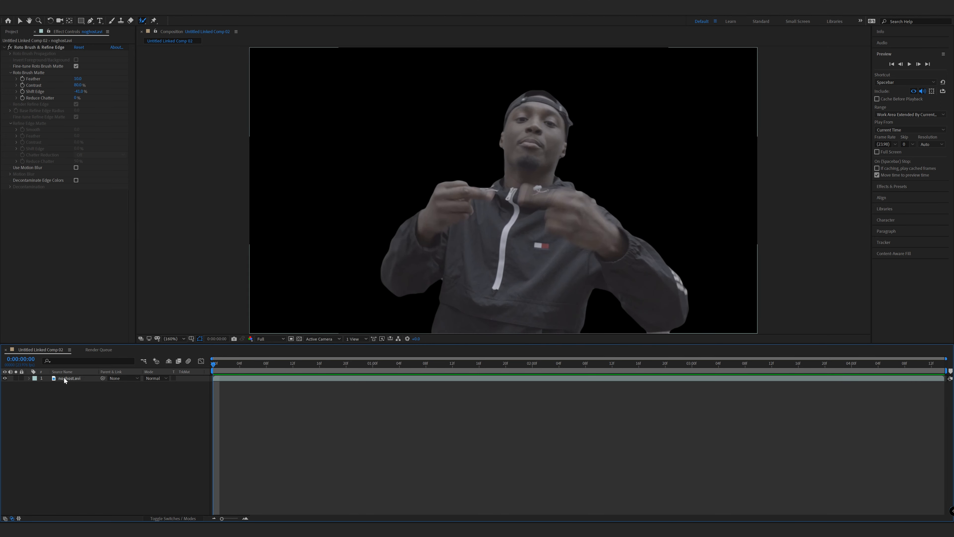
Duplicate the rotoscoped layer into three stacked copies and begin renaming the top one
left_click(68, 378)
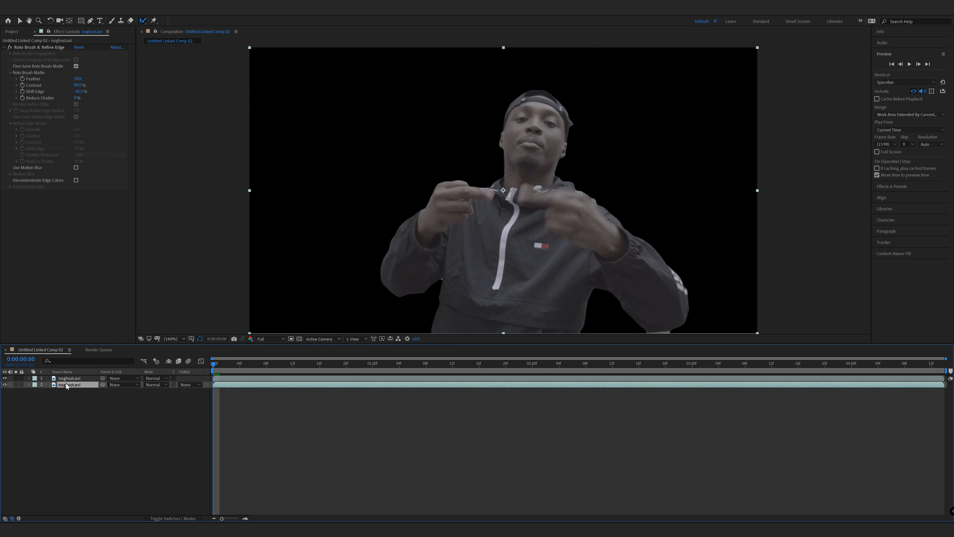
left_click(36, 47)
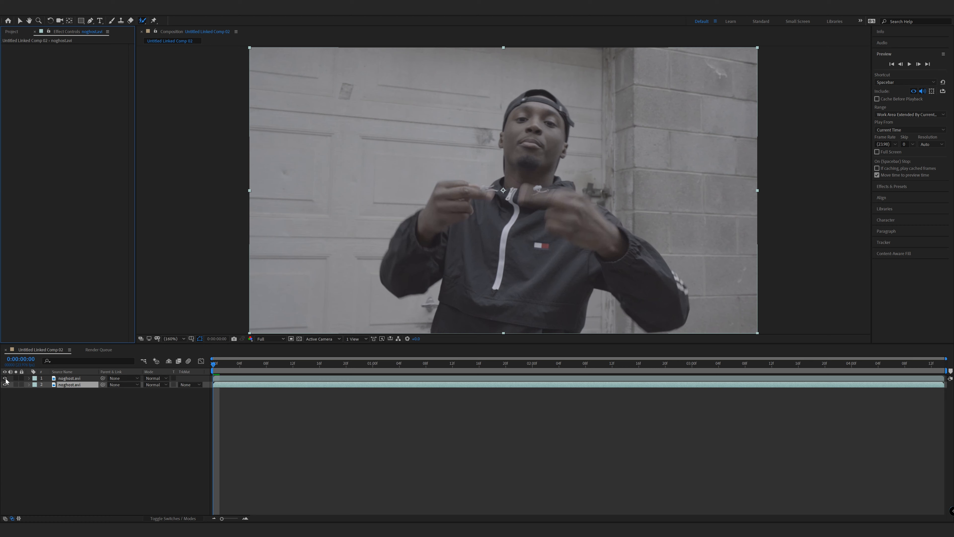
left_click(5, 378)
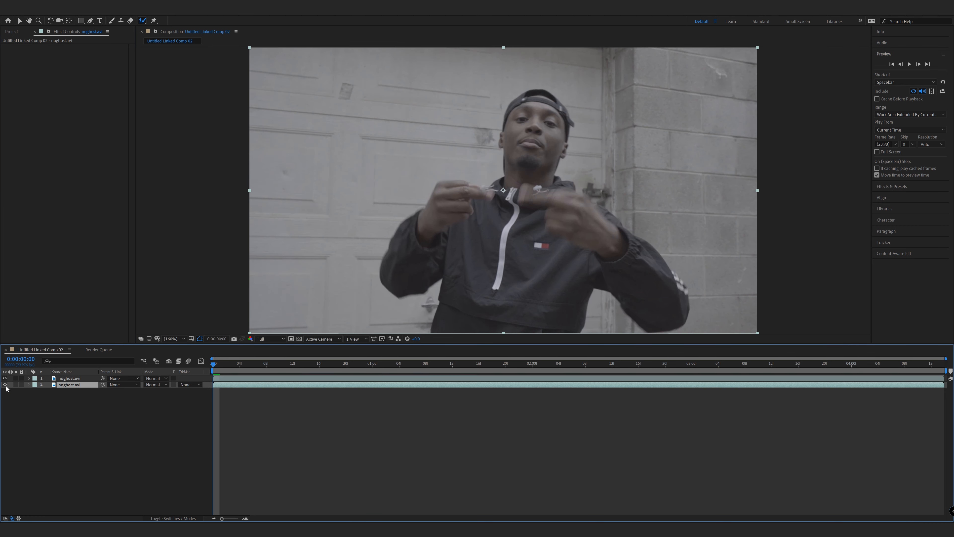
left_click(68, 378)
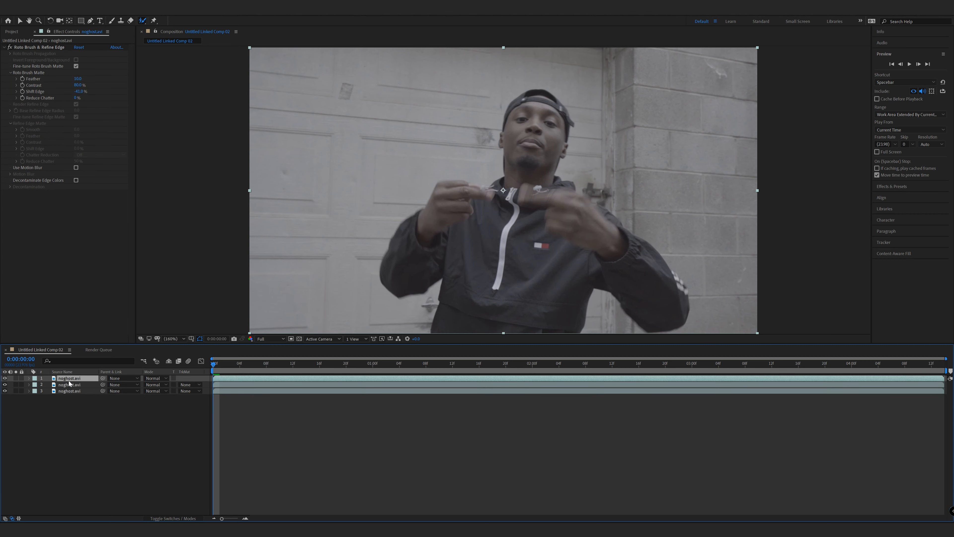
double_click(70, 391)
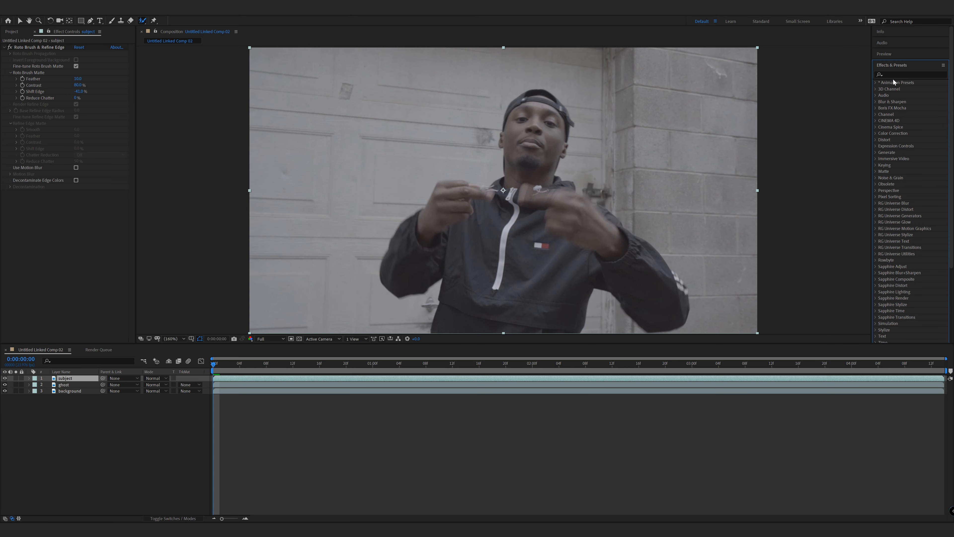
Give the ghost layer Echo with five echoes, Composite In Back, decay 0.80
type("echo")
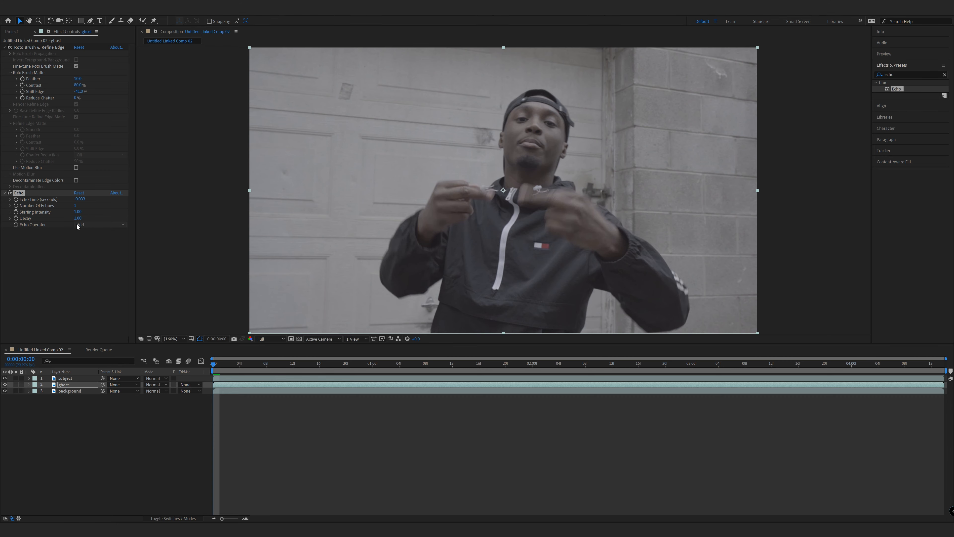
left_click(100, 225)
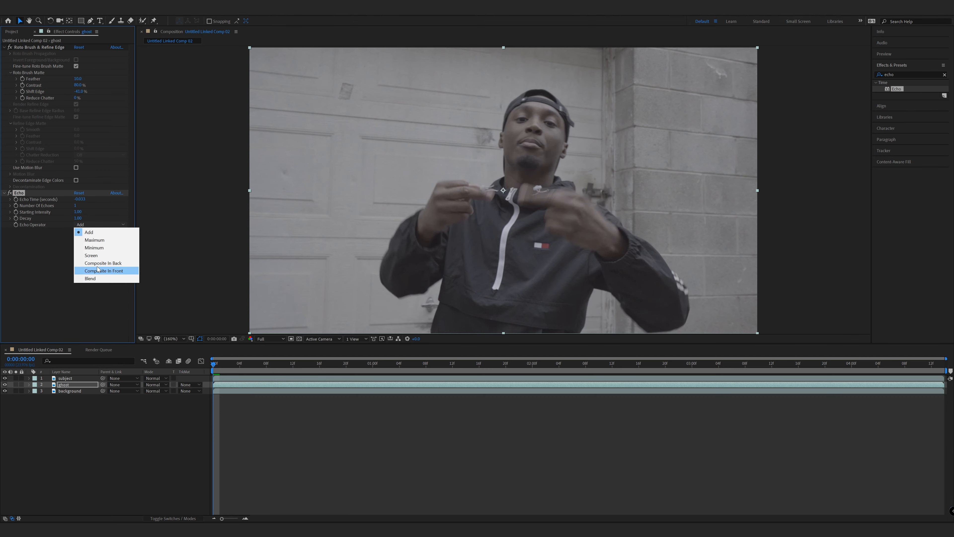
left_click(102, 263)
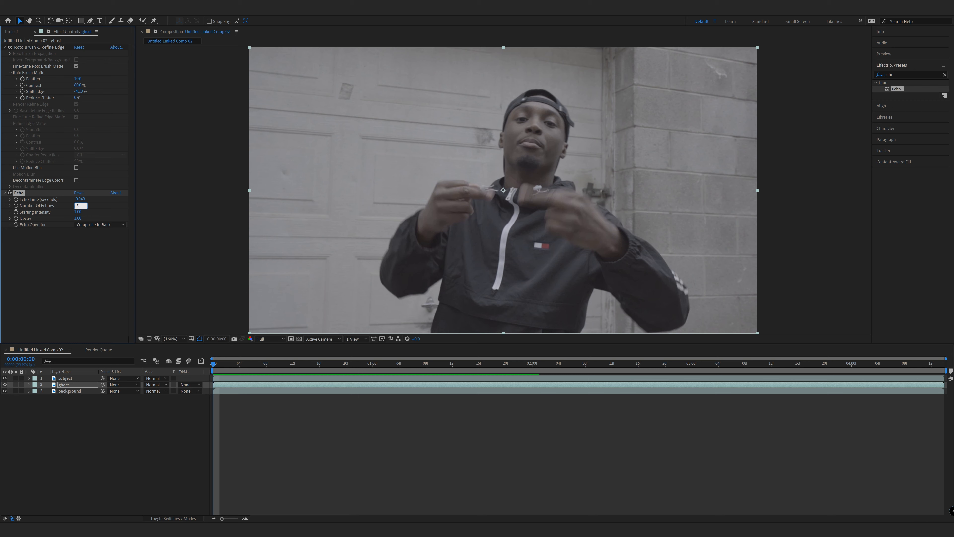
left_click(76, 205)
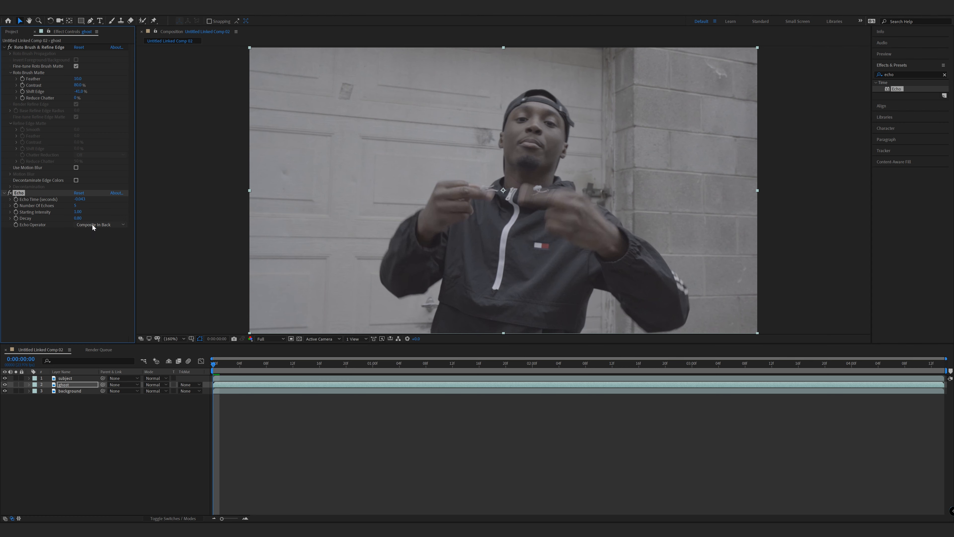
mouse_move(220, 372)
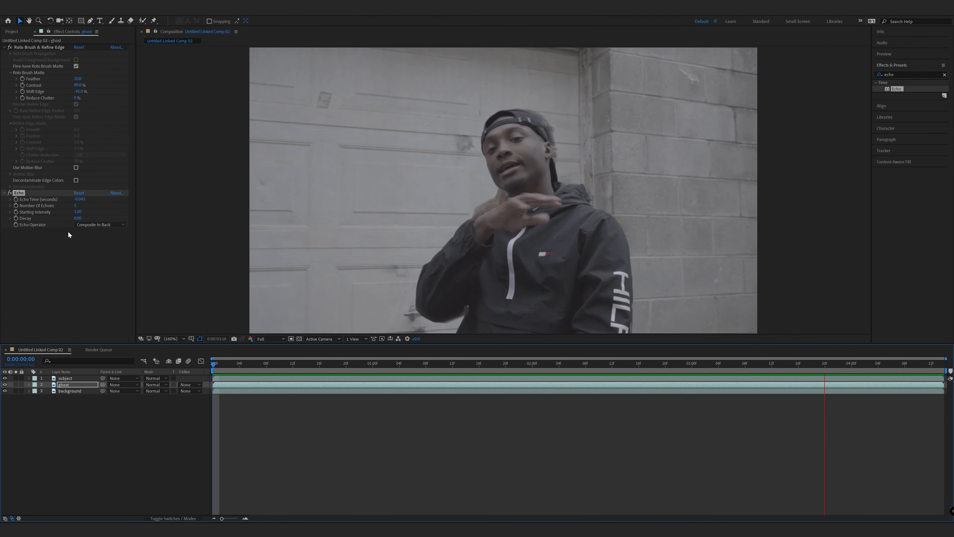
left_click(212, 359)
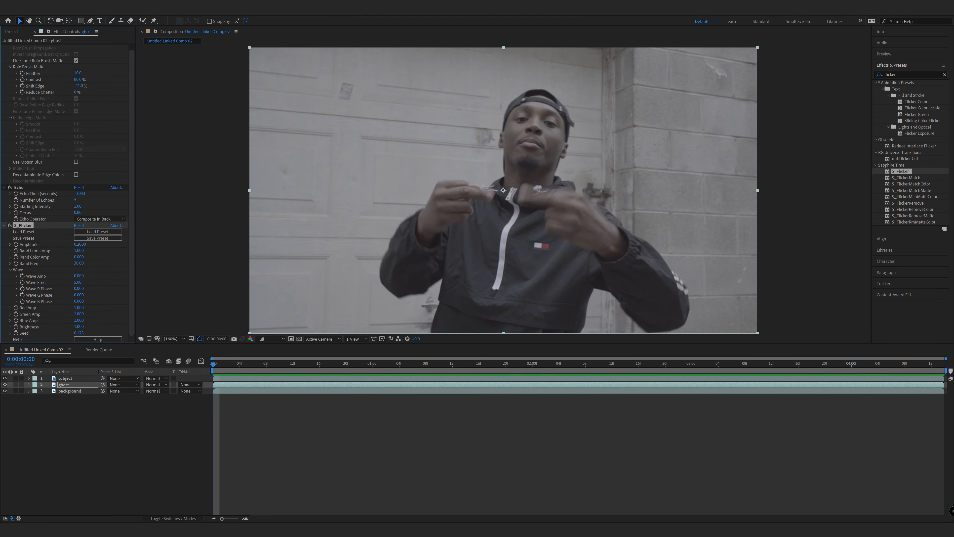
Collapse the S_Flicker settings on ghost and begin searching for a blur effect
left_click(5, 225)
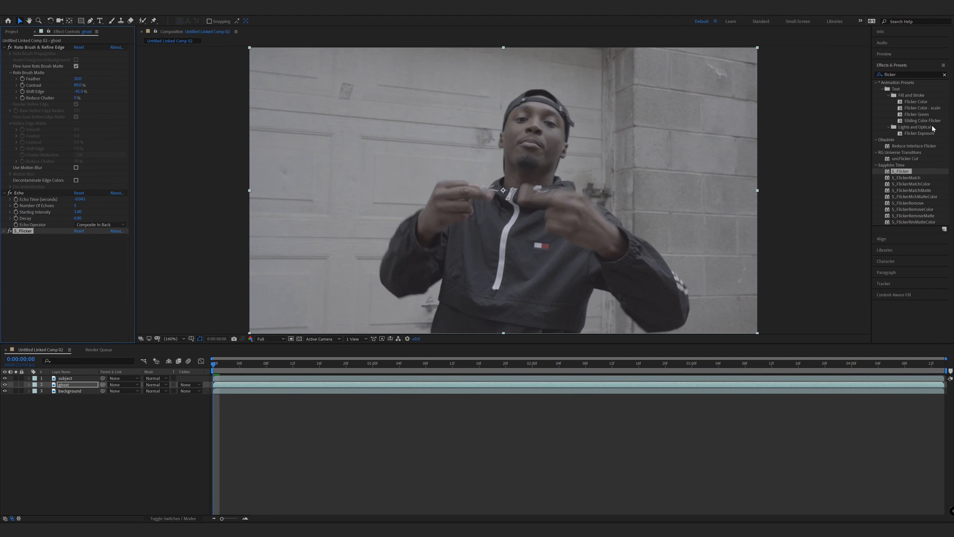
type("dir")
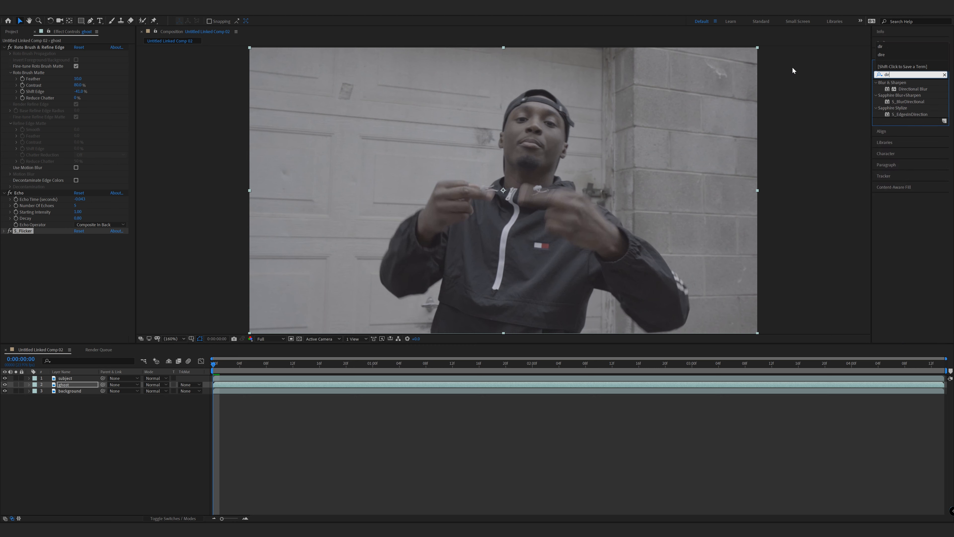
Add a Gaussian Blur to the ghost layer and enter its blurriness value
type("bl")
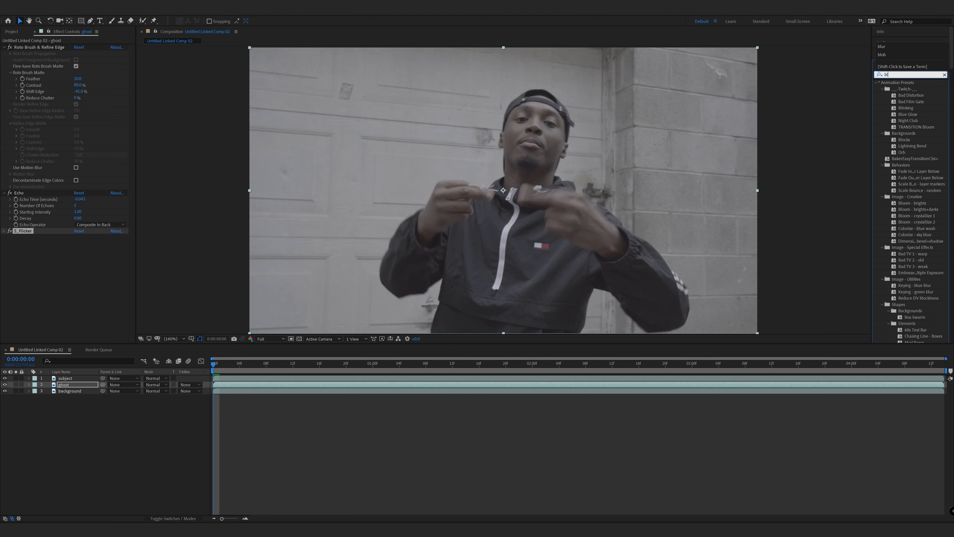
type("lur")
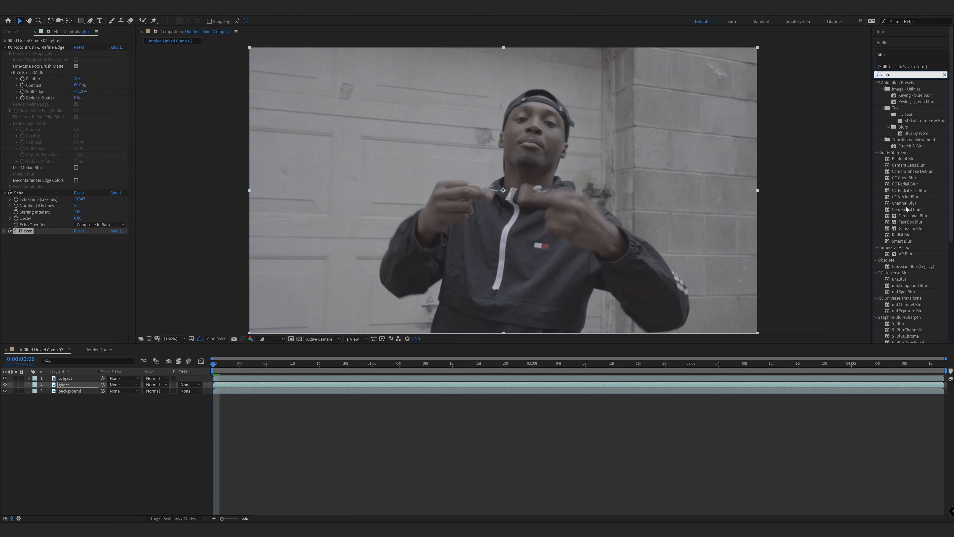
double_click(909, 228)
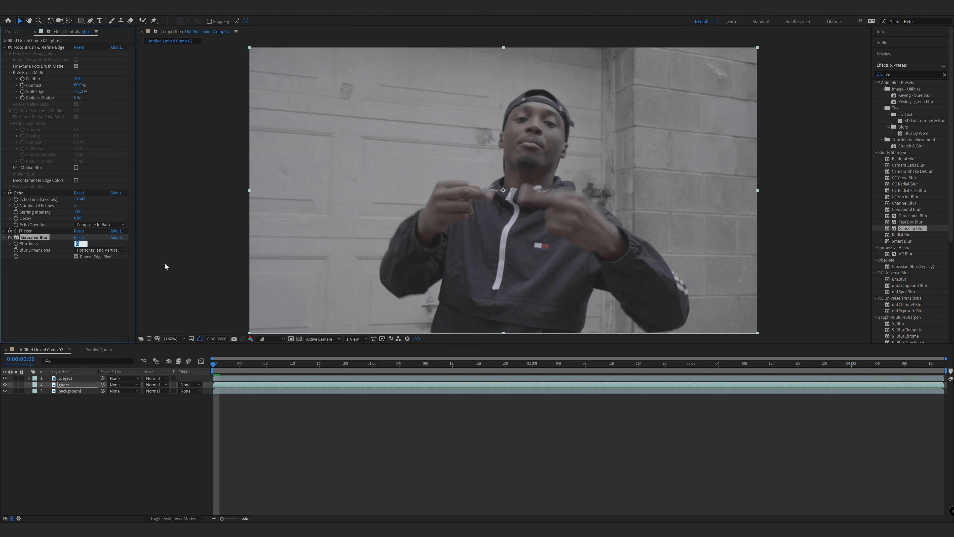
left_click(618, 363)
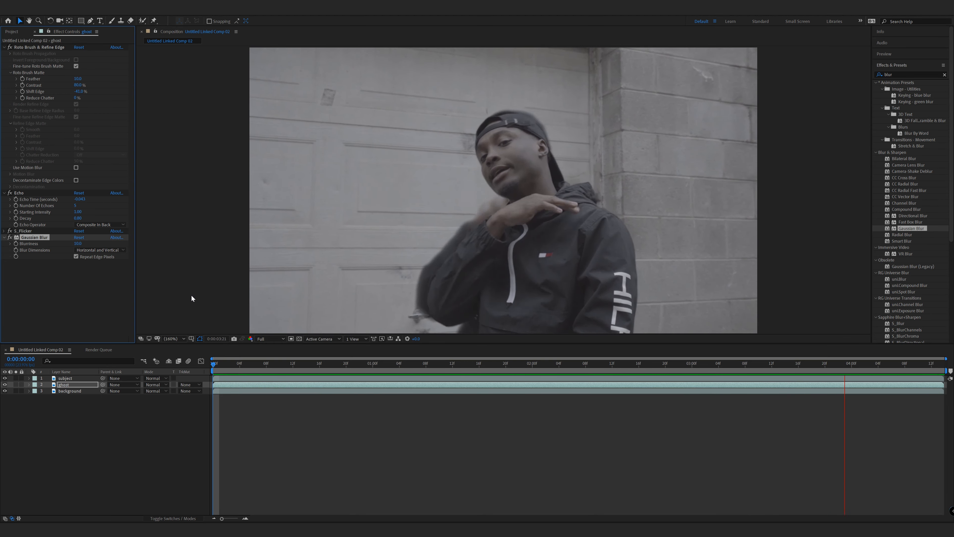
left_click(320, 363)
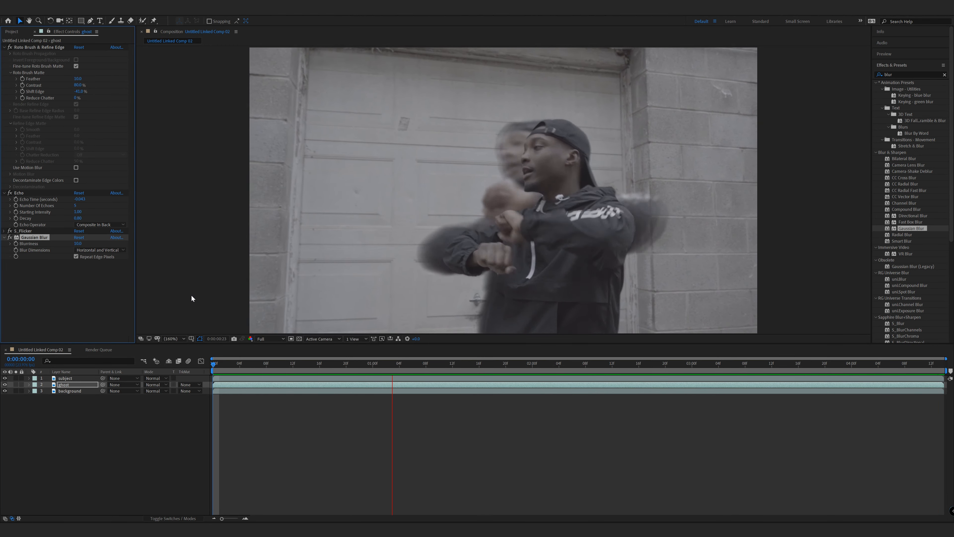
left_click(716, 362)
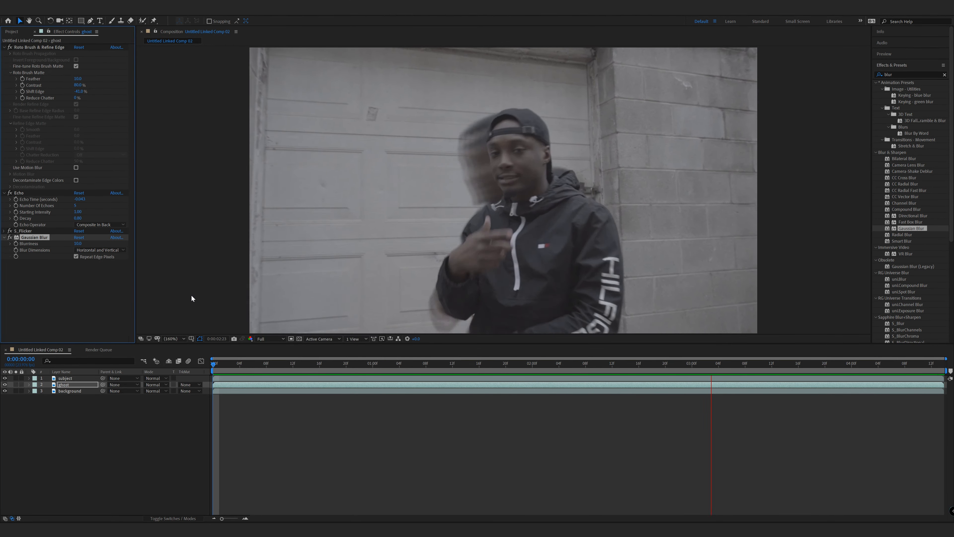